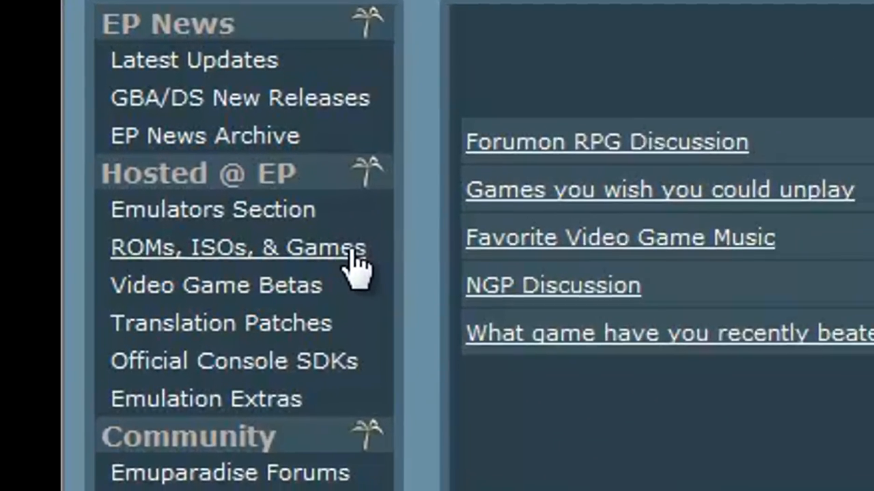
# - Go from ROMs, ISOs, & Games down to the Nintendo Gameboy Advance Roms listing
pyautogui.click(237, 247)
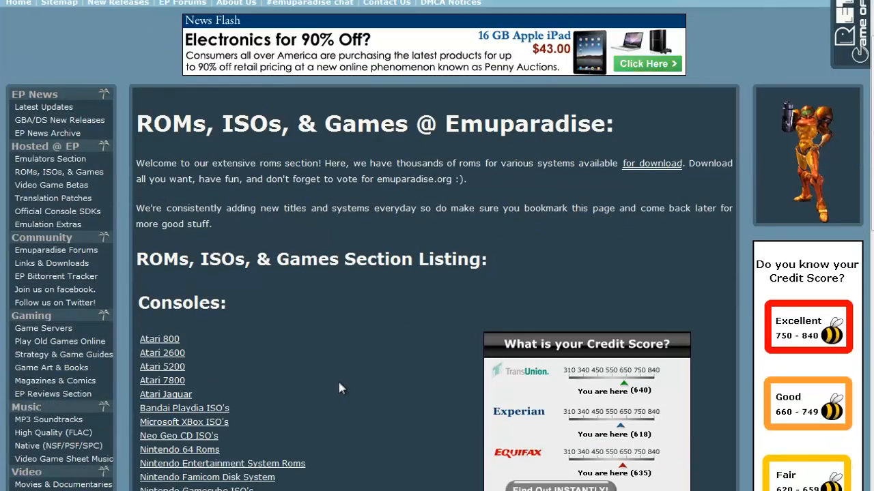
pyautogui.scroll(-3)
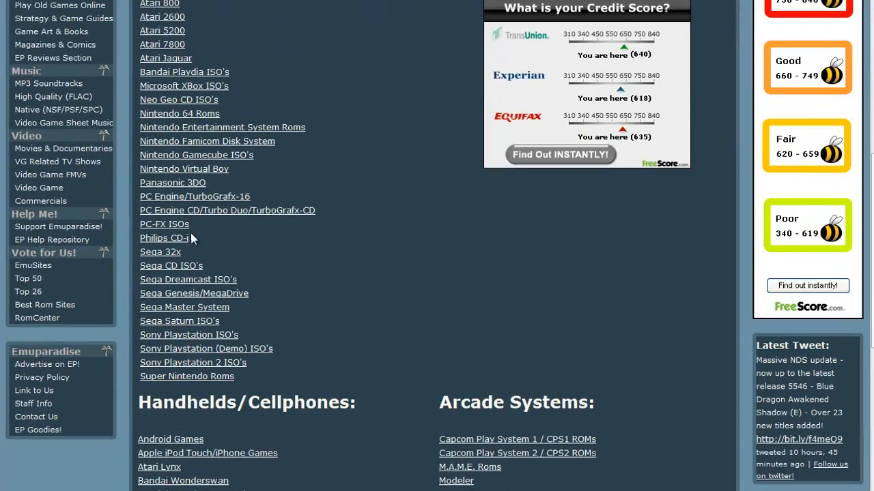
pyautogui.scroll(-3)
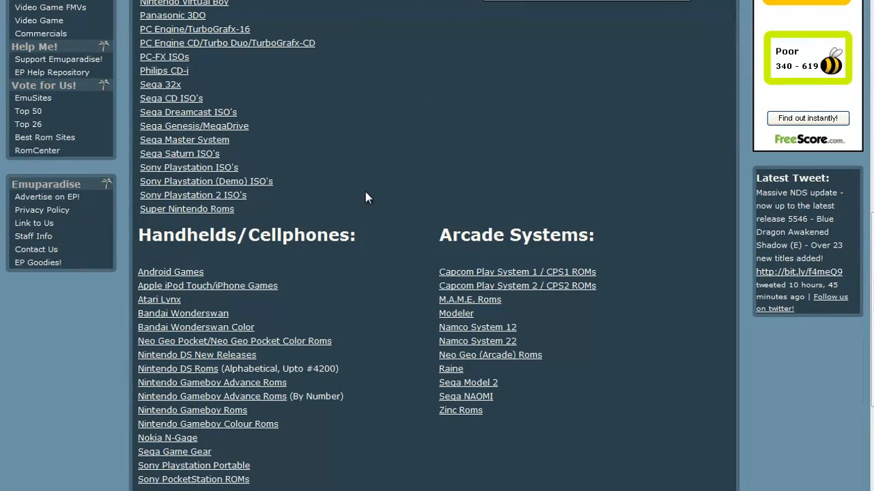
pyautogui.scroll(-3)
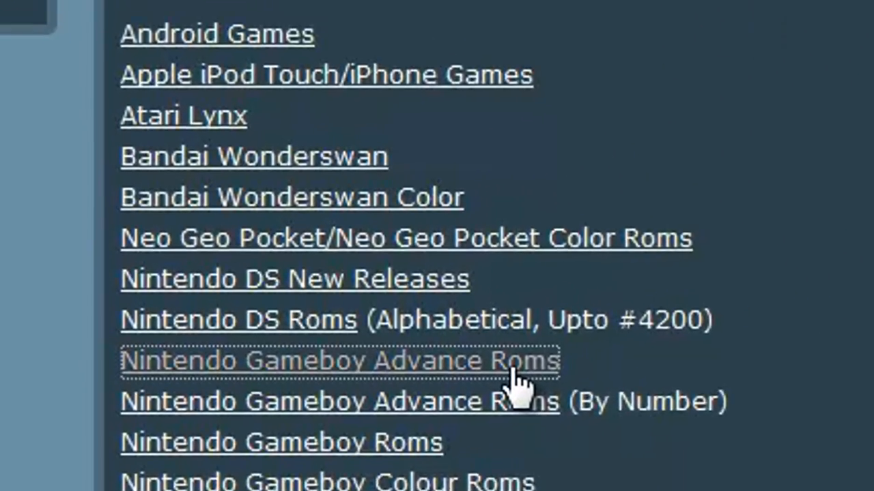
pyautogui.click(338, 360)
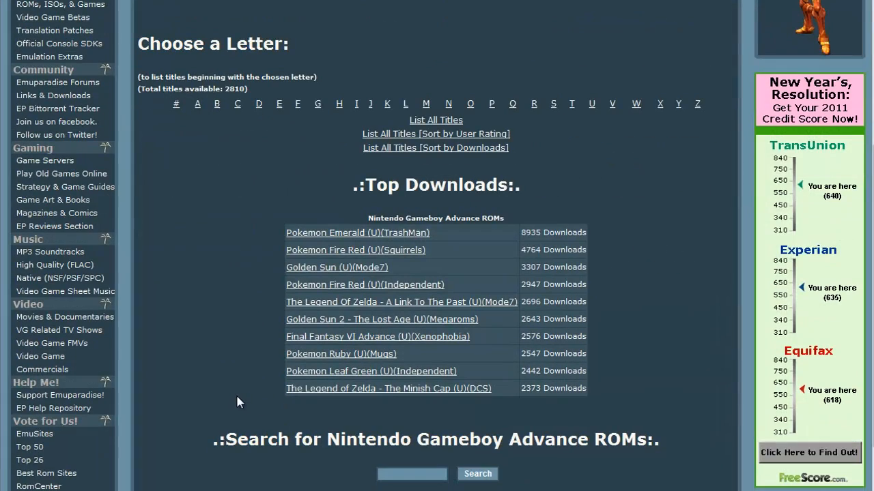
pyautogui.moveTo(371, 370)
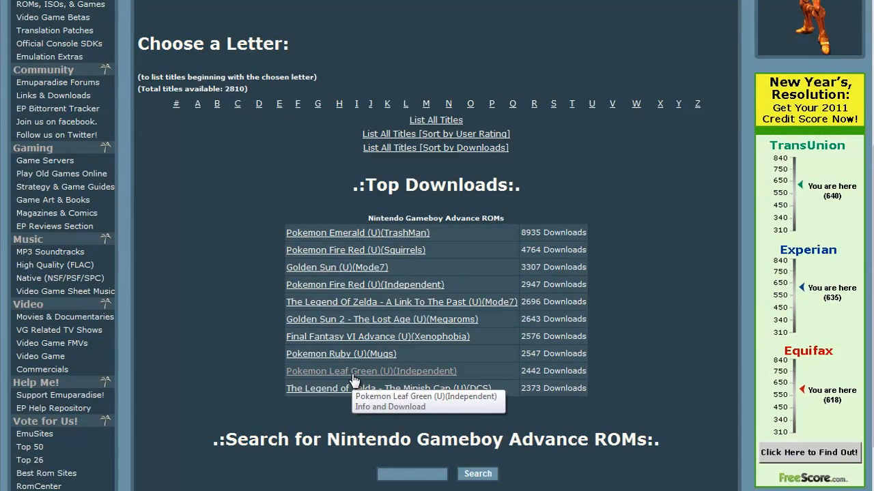
# - On the Pokemon Leaf Green page, save the VisualBoyAdvance 1.8.0 quick download to the desktop
pyautogui.click(371, 371)
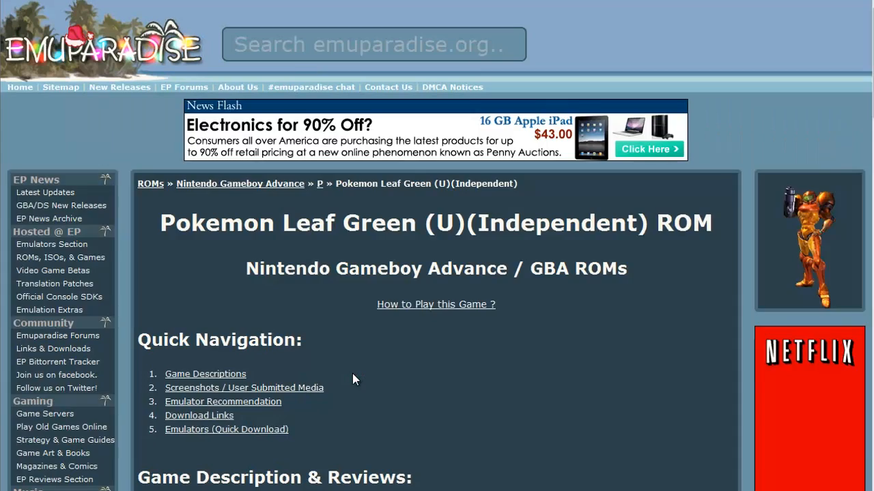
pyautogui.scroll(-3)
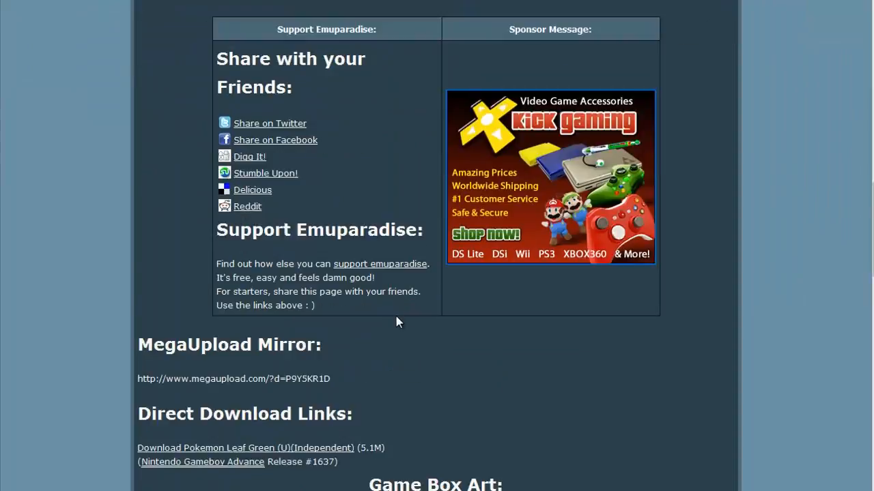
pyautogui.scroll(-3)
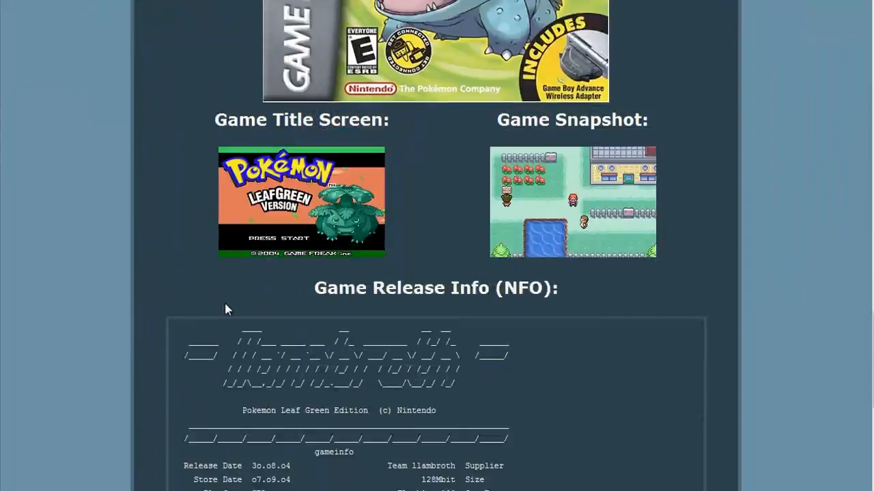
pyautogui.scroll(-3)
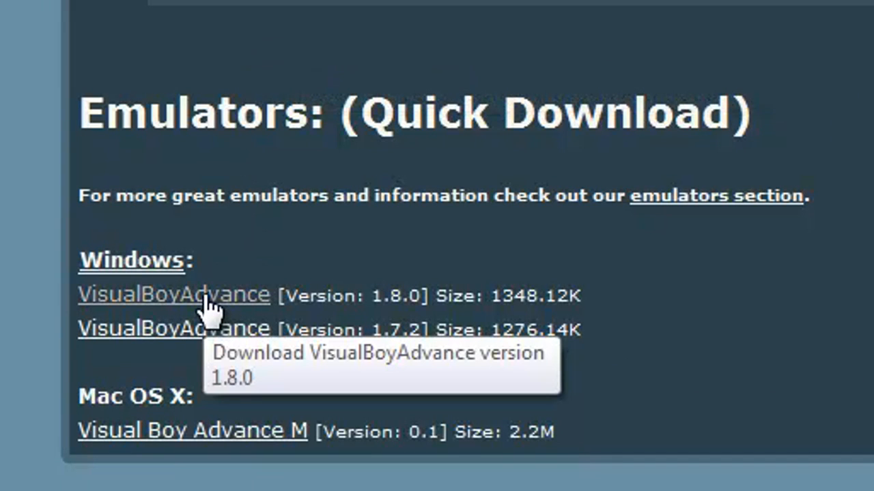
pyautogui.scroll(-3)
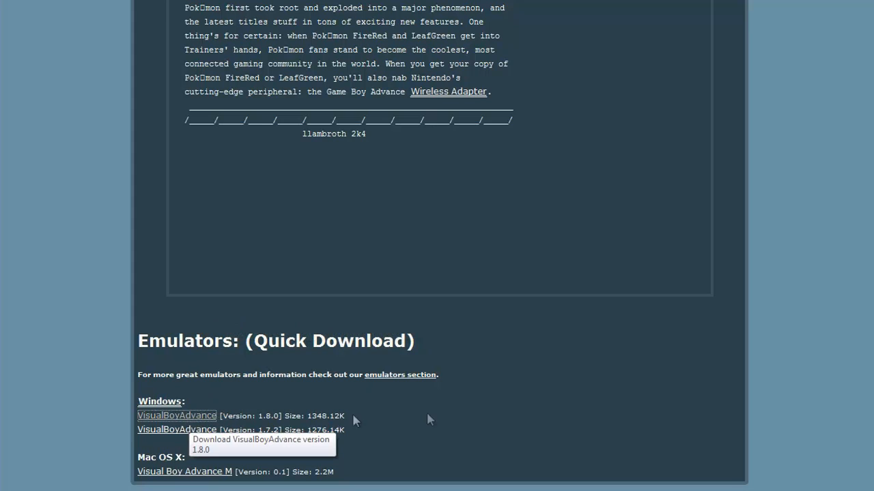
pyautogui.click(176, 416)
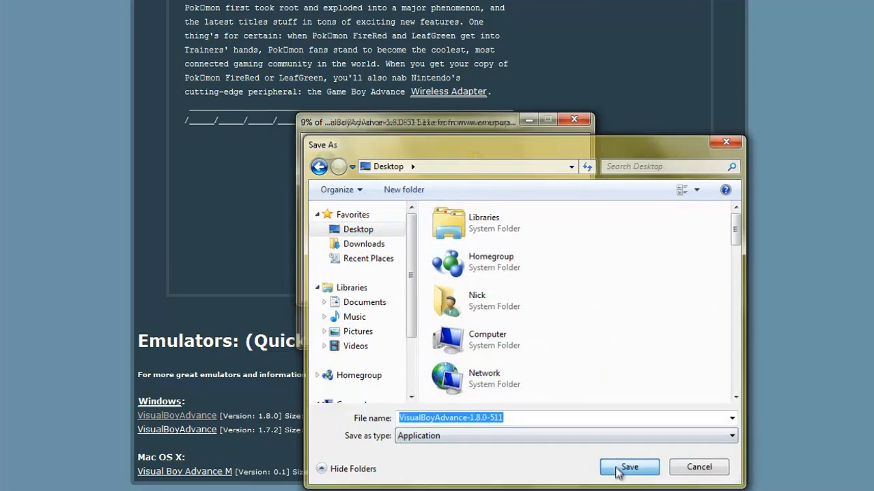
pyautogui.click(627, 467)
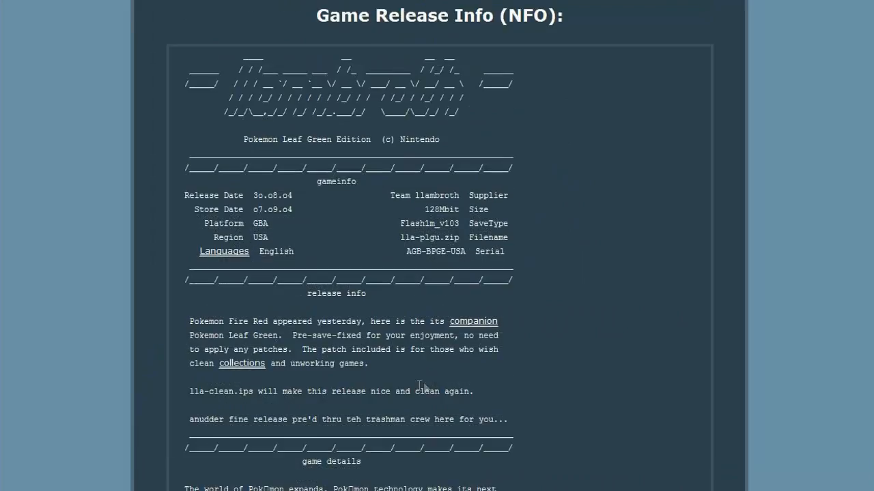
# - Save the Pokemon Leaf Green (U)(Independent) ROM zip from Download (FTP) to the Desktop
pyautogui.scroll(-3)
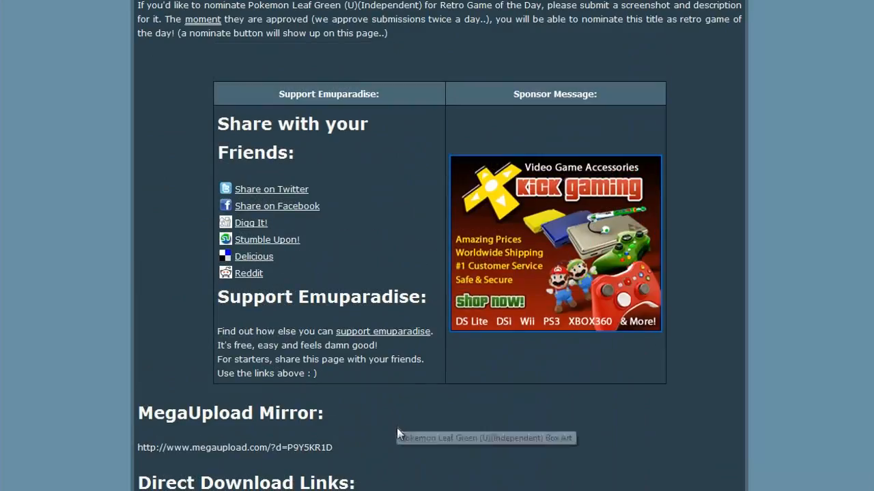
pyautogui.moveTo(398, 448)
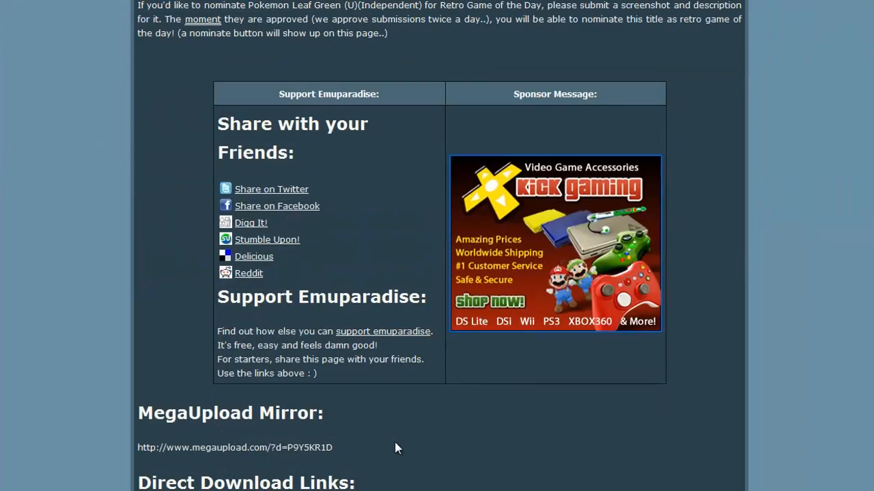
pyautogui.scroll(-3)
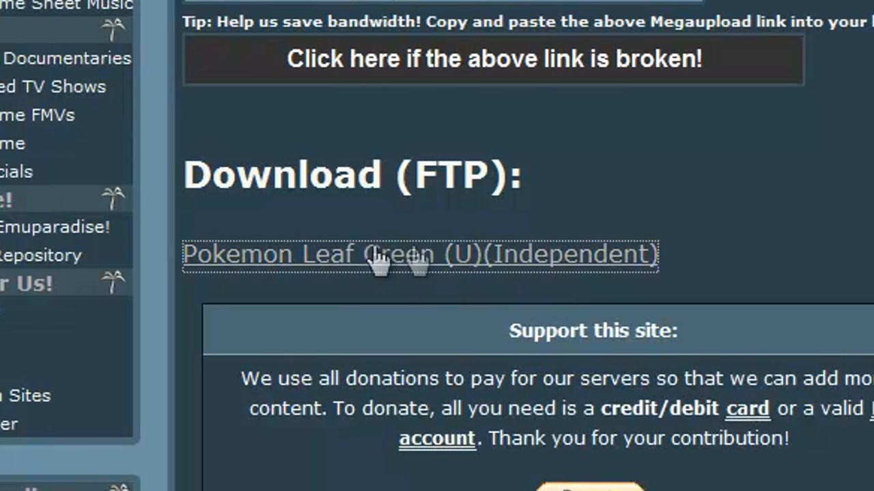
pyautogui.click(419, 254)
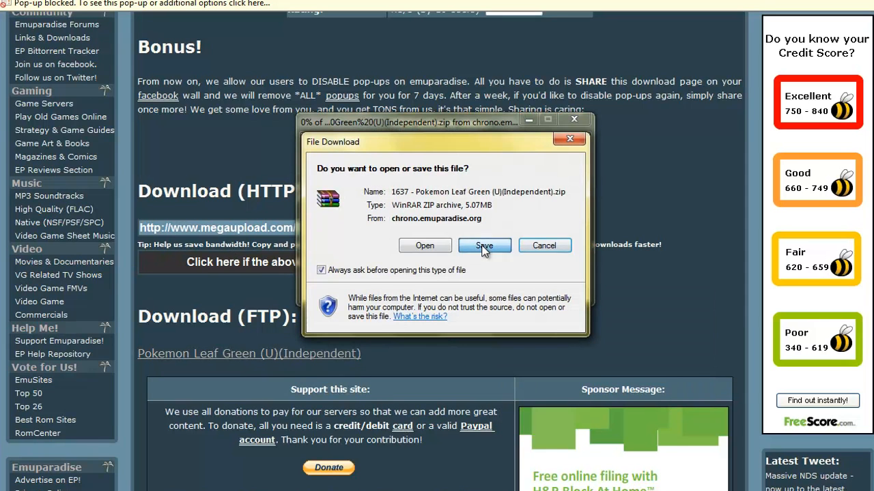
pyautogui.click(484, 245)
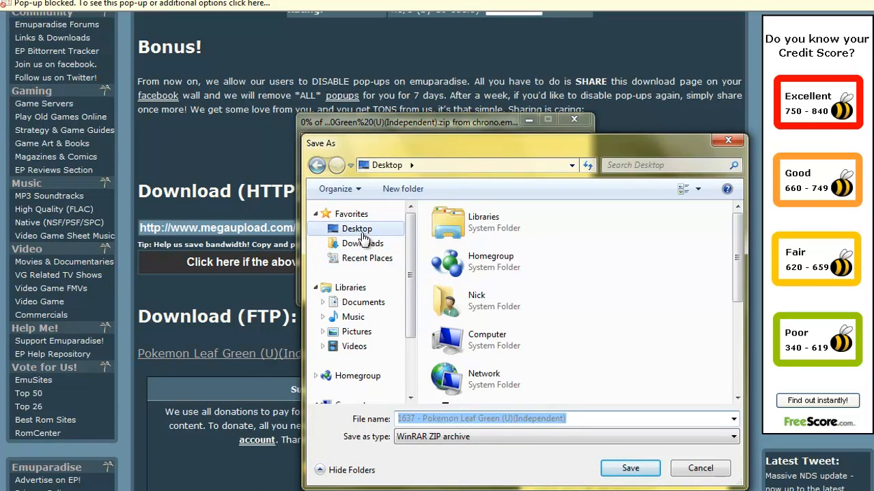
pyautogui.click(630, 469)
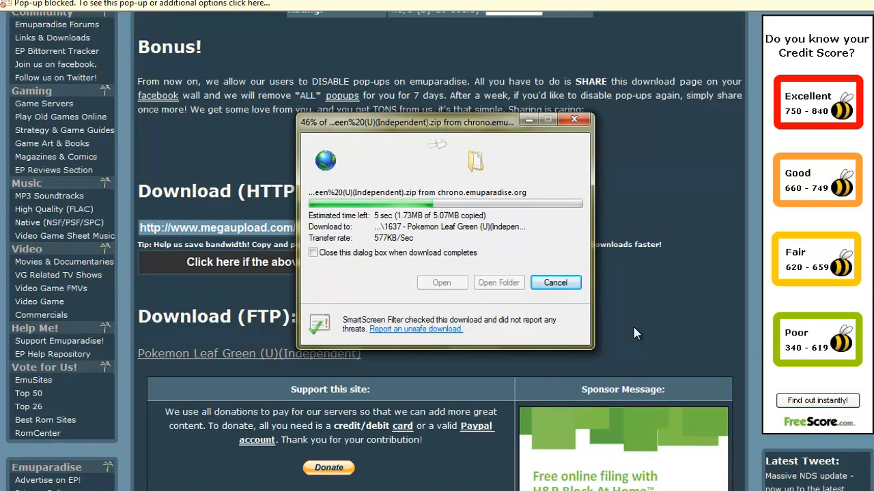
pyautogui.moveTo(659, 172)
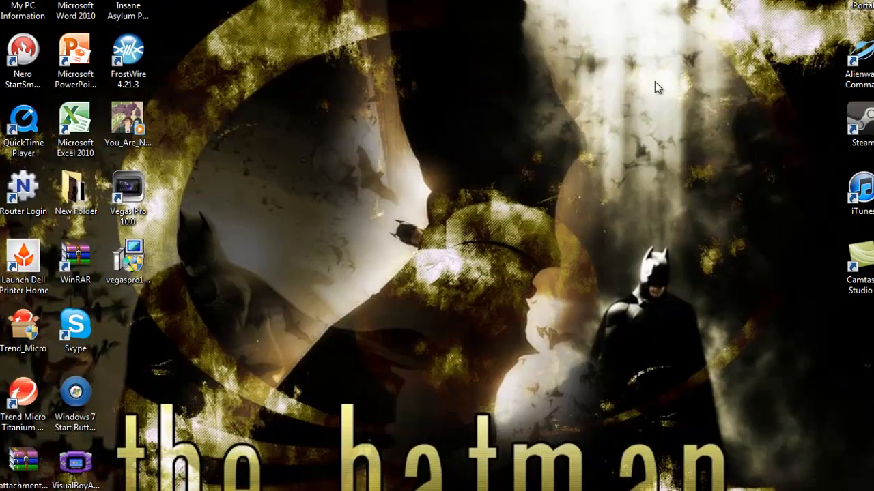
# - Move the VisualBoyAdvance shortcut next to the ROM archive and launch the emulator
pyautogui.click(75, 464)
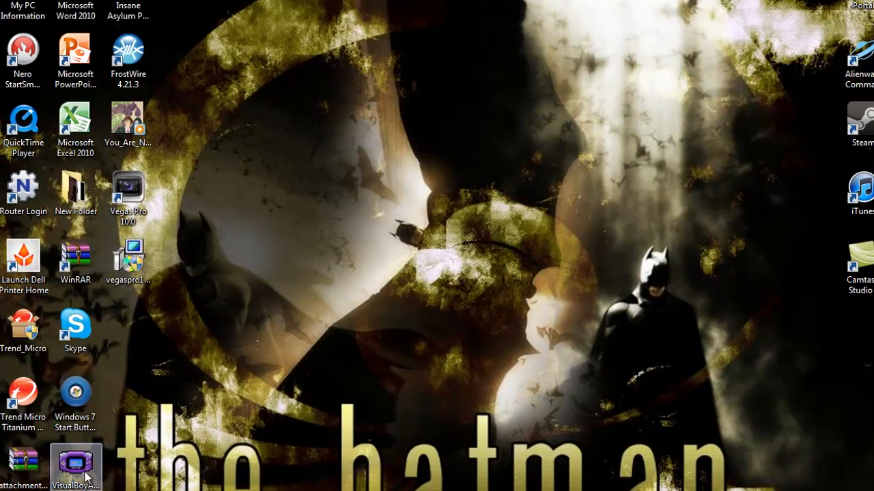
pyautogui.moveTo(75, 465); pyautogui.dragTo(391, 263)
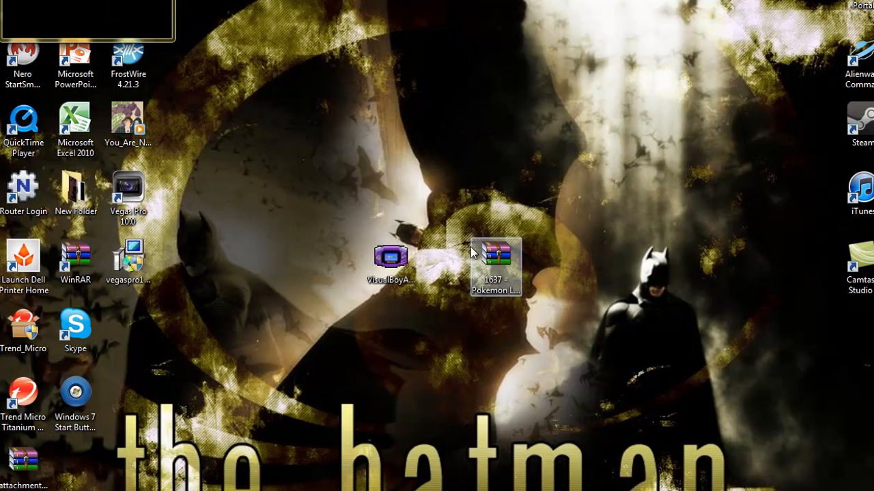
pyautogui.doubleClick(390, 258)
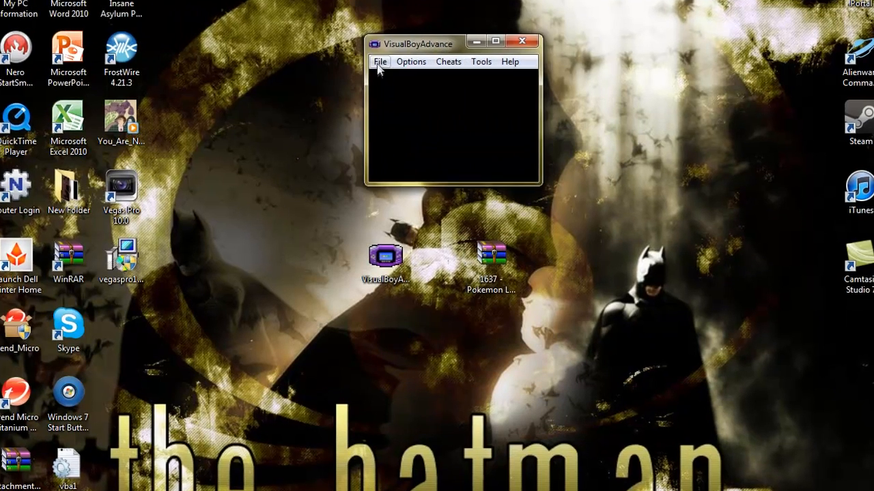
# - Open the 1637 - Pokemon Leaf Green (U)(Independent) zip through File > Open
pyautogui.click(380, 61)
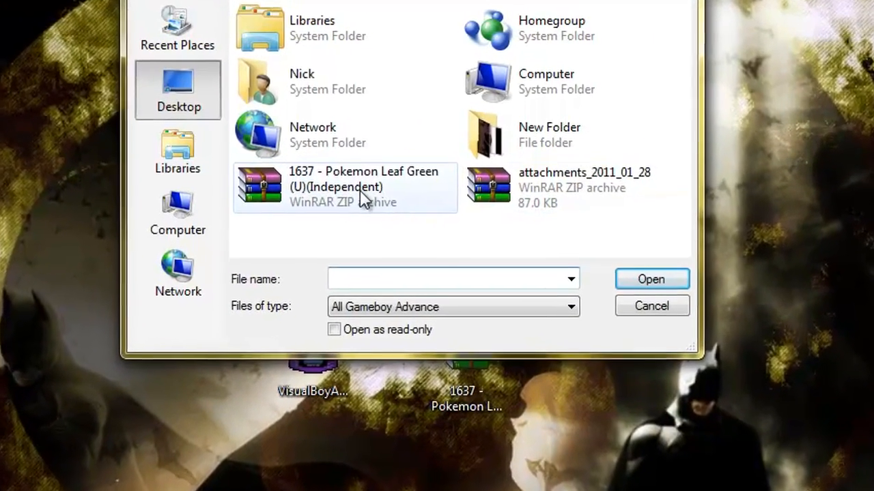
pyautogui.click(345, 188)
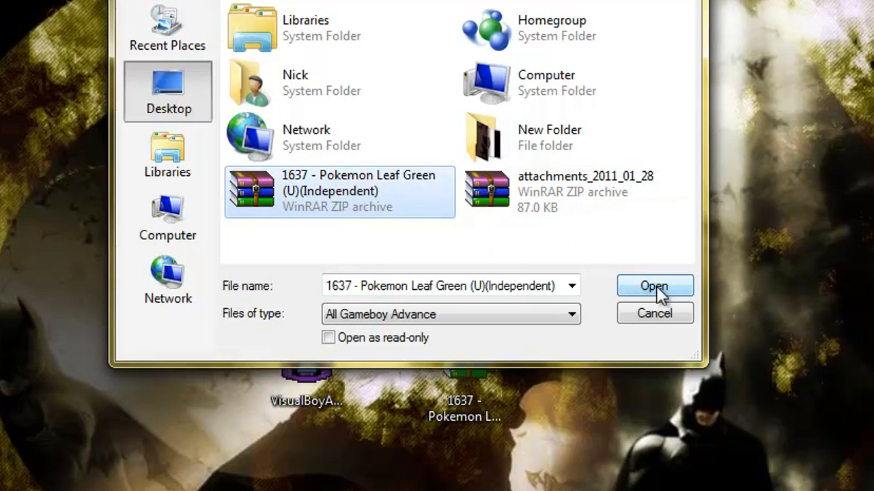
pyautogui.click(653, 286)
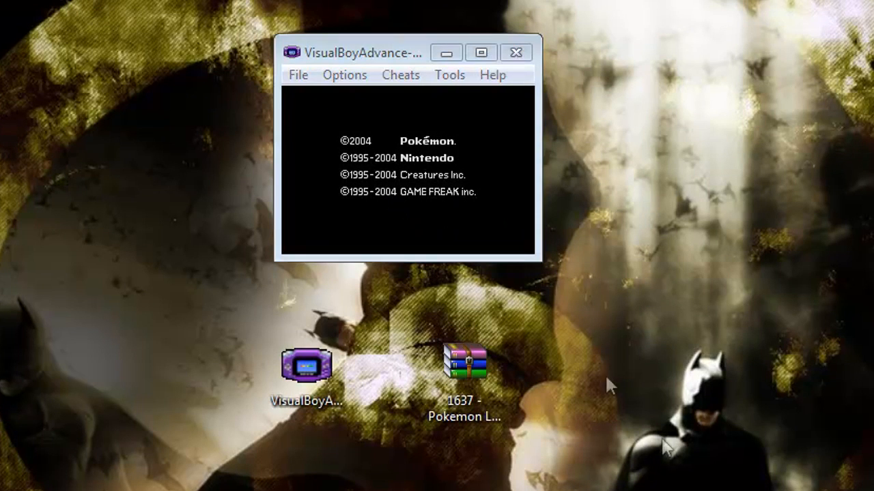
# - Enlarge the emulator window and play through the intro, entering the player and rival names
pyautogui.moveTo(376, 52); pyautogui.dragTo(348, 70)
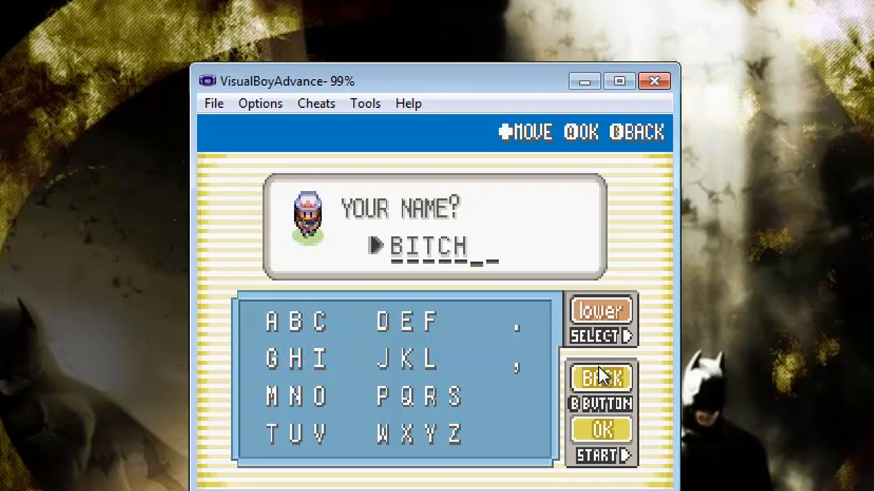
pyautogui.click(599, 430)
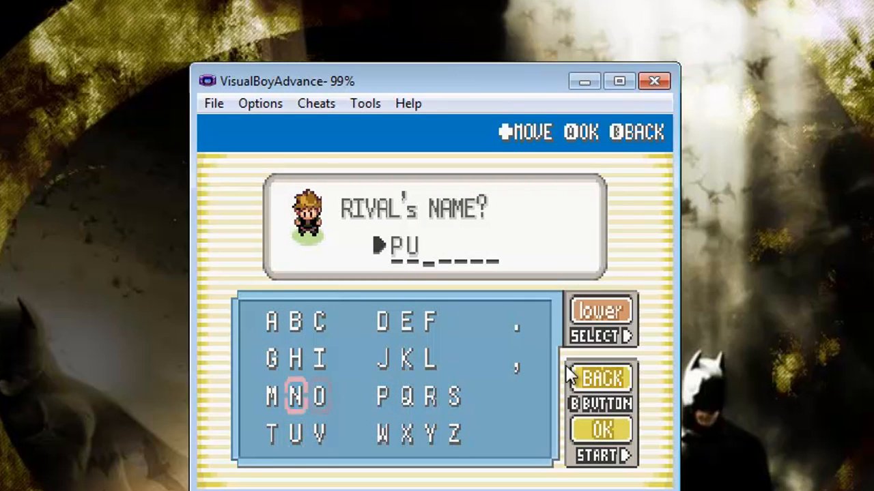
pyautogui.press('Right')
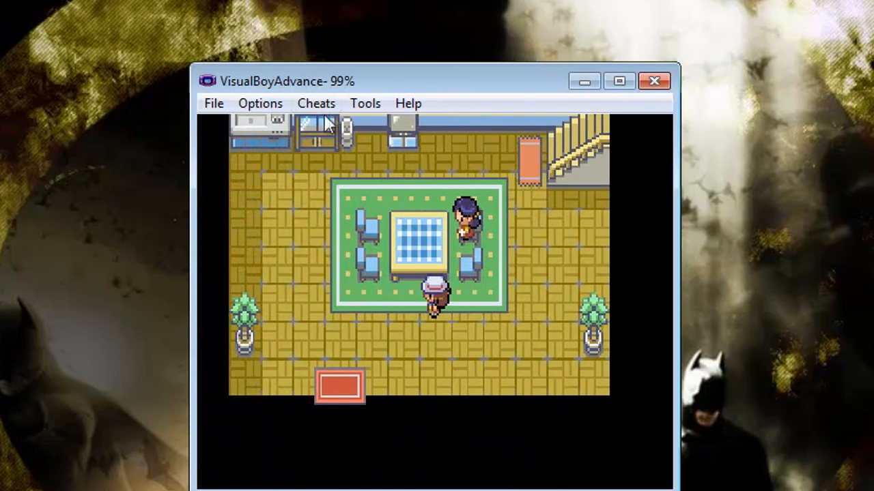
# - Save the game to slot 1 via File > Save Game and confirm the slot is dated
pyautogui.click(316, 103)
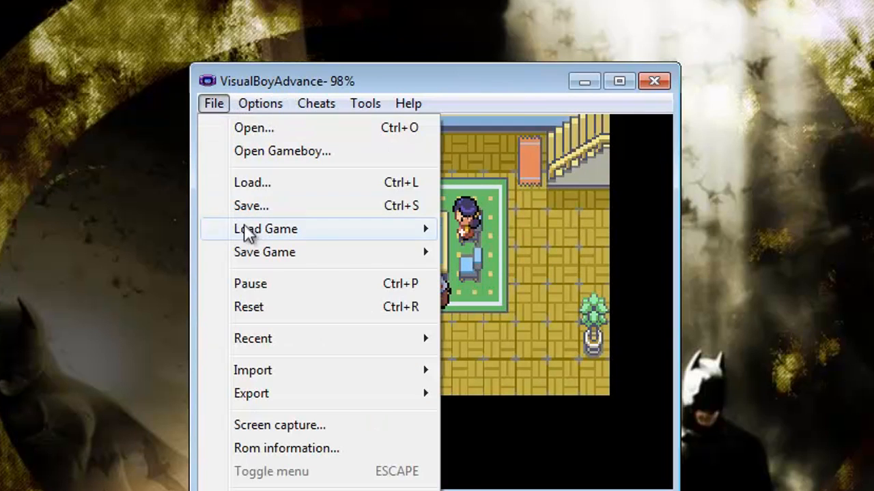
pyautogui.moveTo(264, 252)
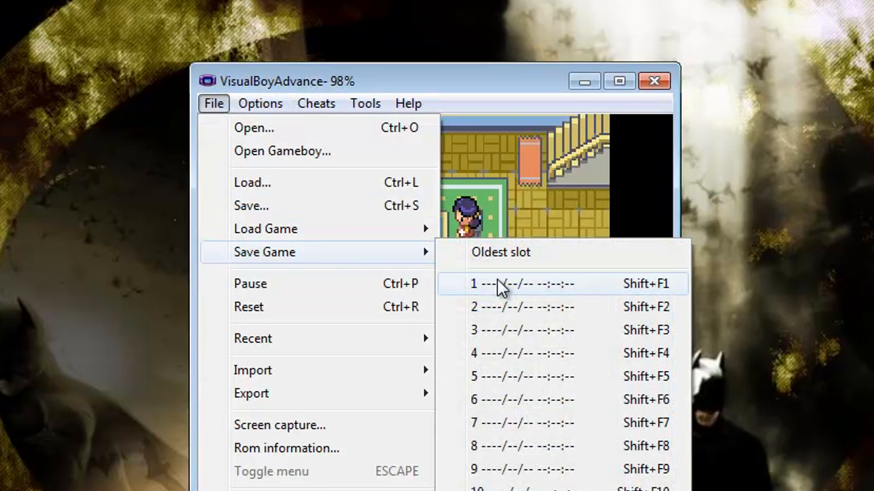
pyautogui.click(522, 283)
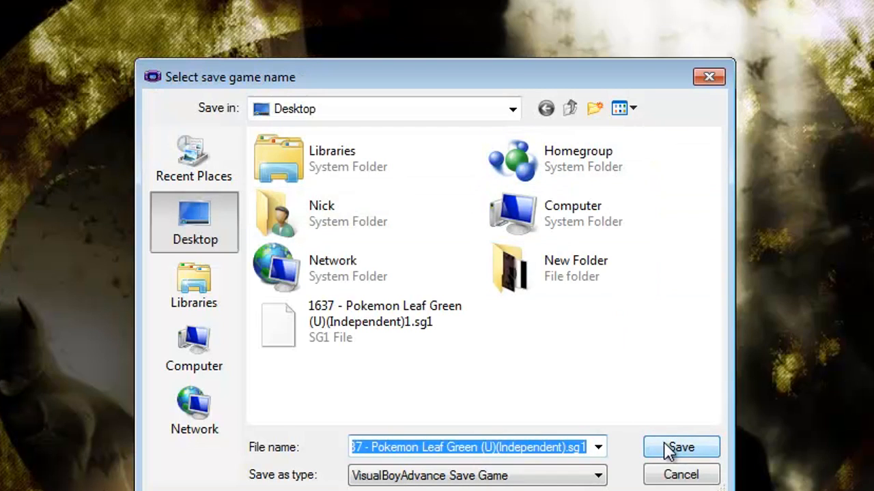
pyautogui.click(679, 447)
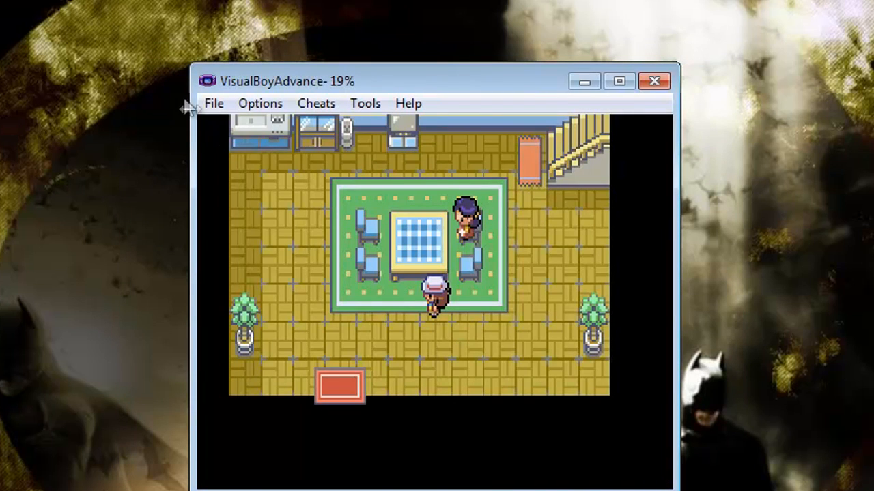
pyautogui.click(214, 103)
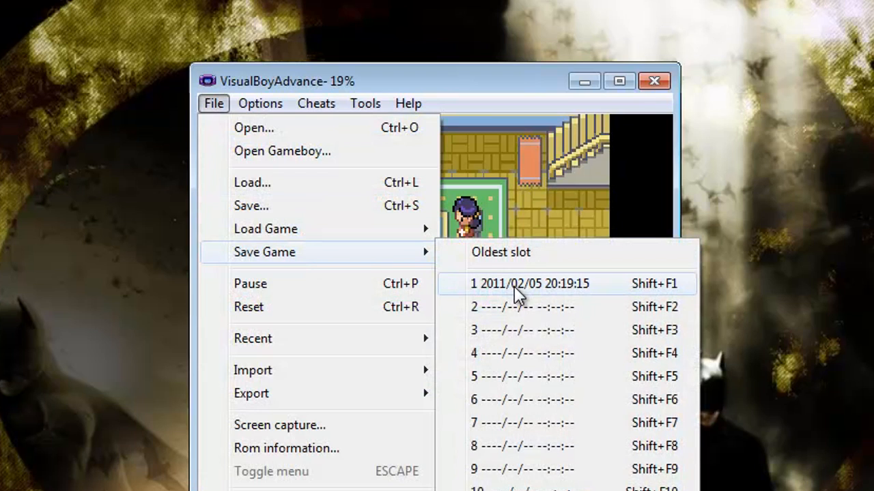
pyautogui.click(529, 284)
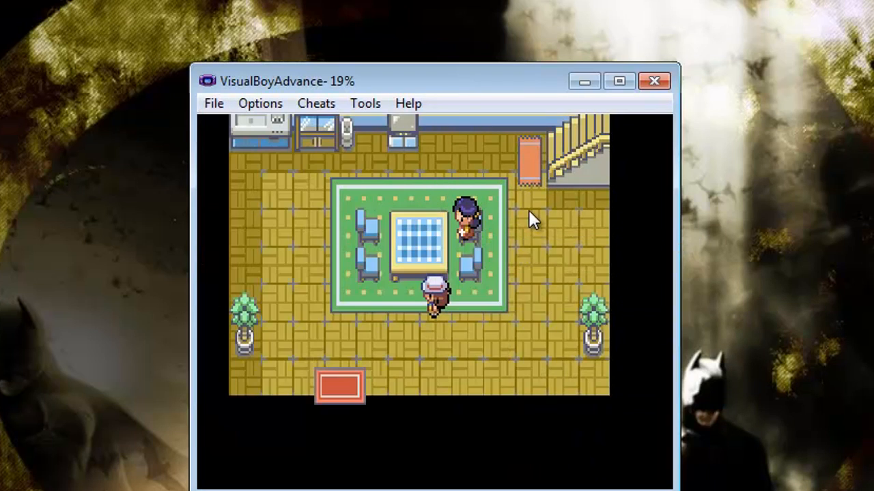
# - Reload slot 1 from File > Load Game to return inside the starting house
pyautogui.click(213, 103)
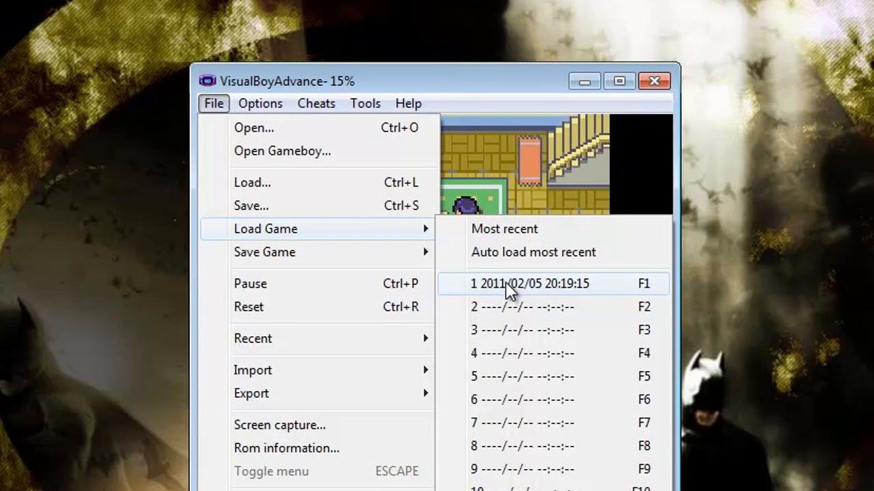
pyautogui.click(530, 284)
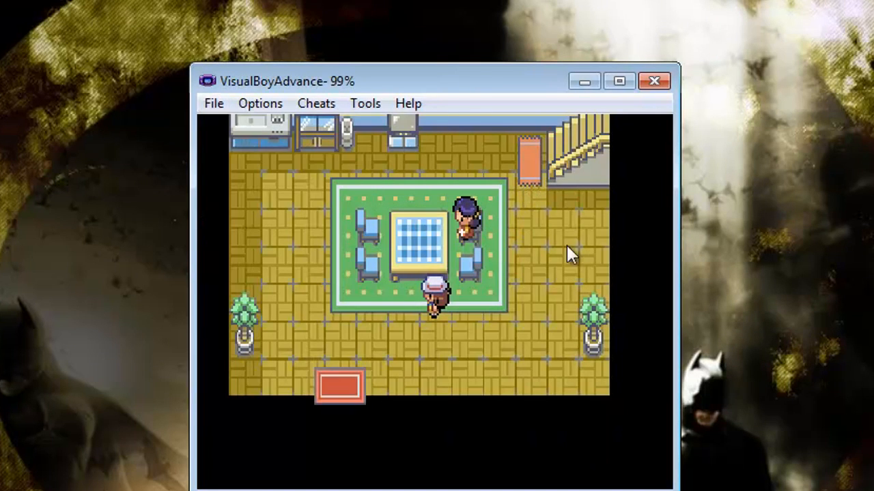
pyautogui.moveTo(518, 249)
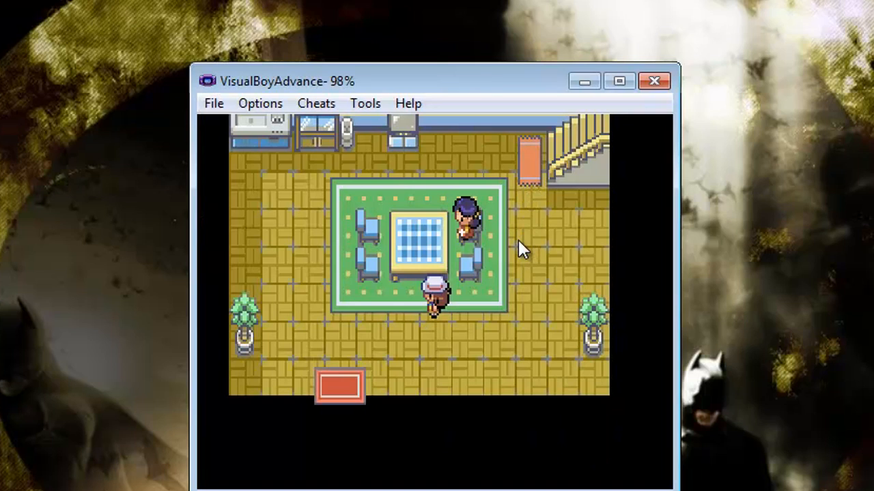
pyautogui.moveTo(477, 358)
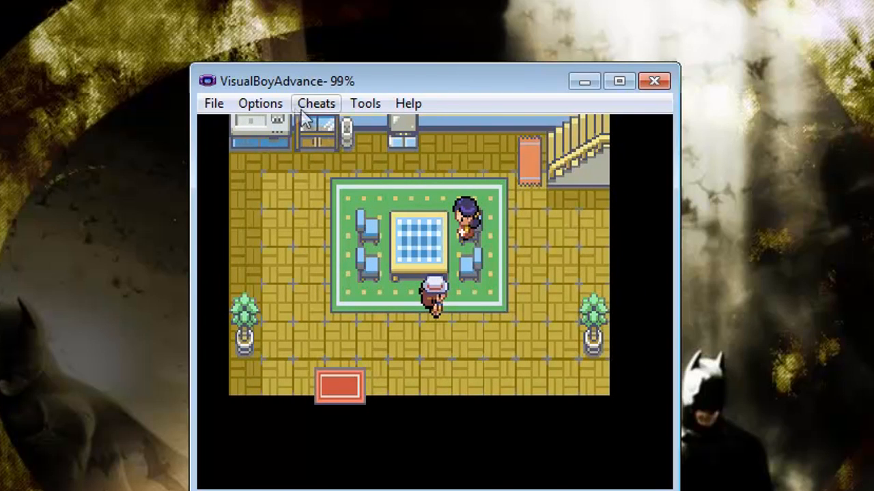
pyautogui.moveTo(377, 223)
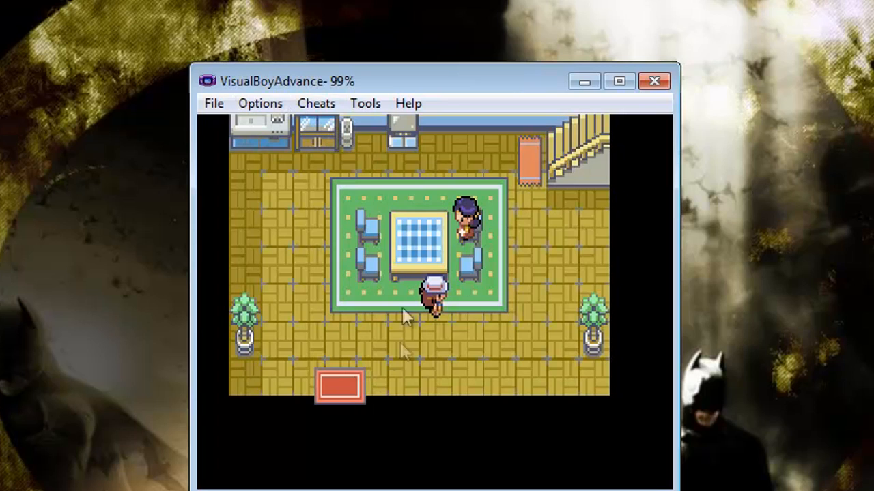
pyautogui.moveTo(362, 437)
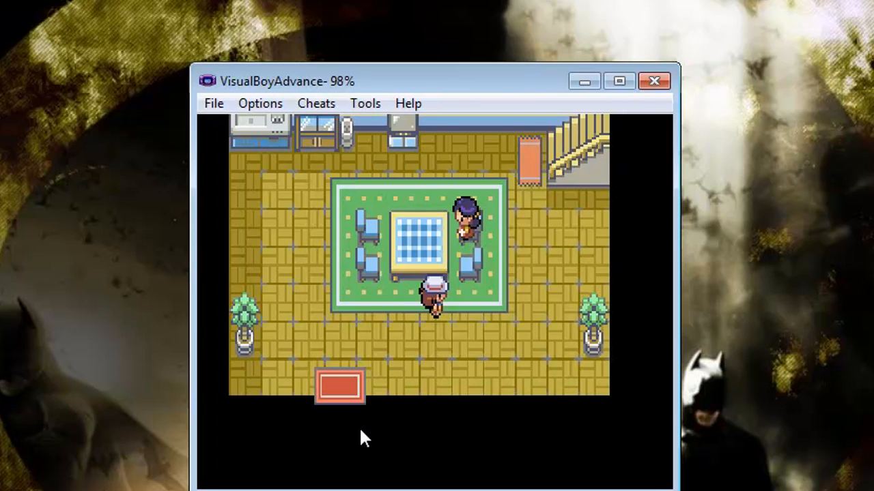